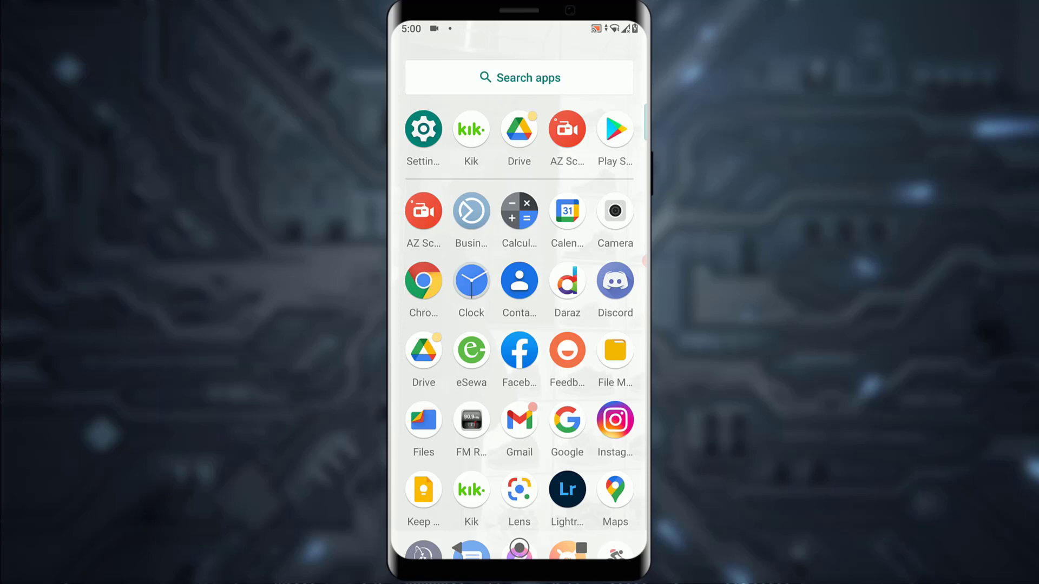
Launch the Kik app from the app drawer to reach its welcome screen.
left_click(472, 129)
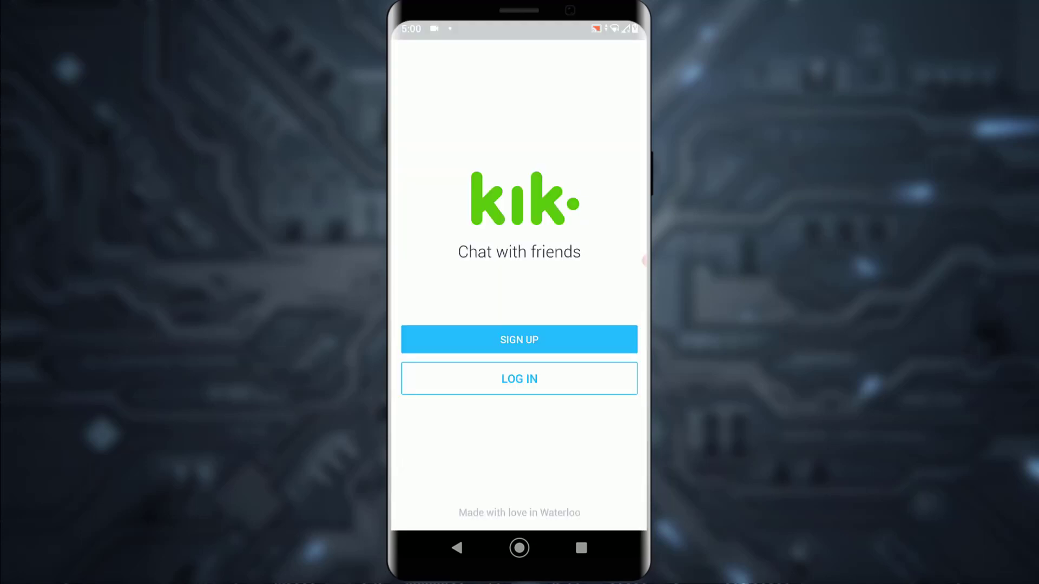
Go from Log In to the Forgot password link, reaching ws.kik.com's Reset Password page.
left_click(519, 378)
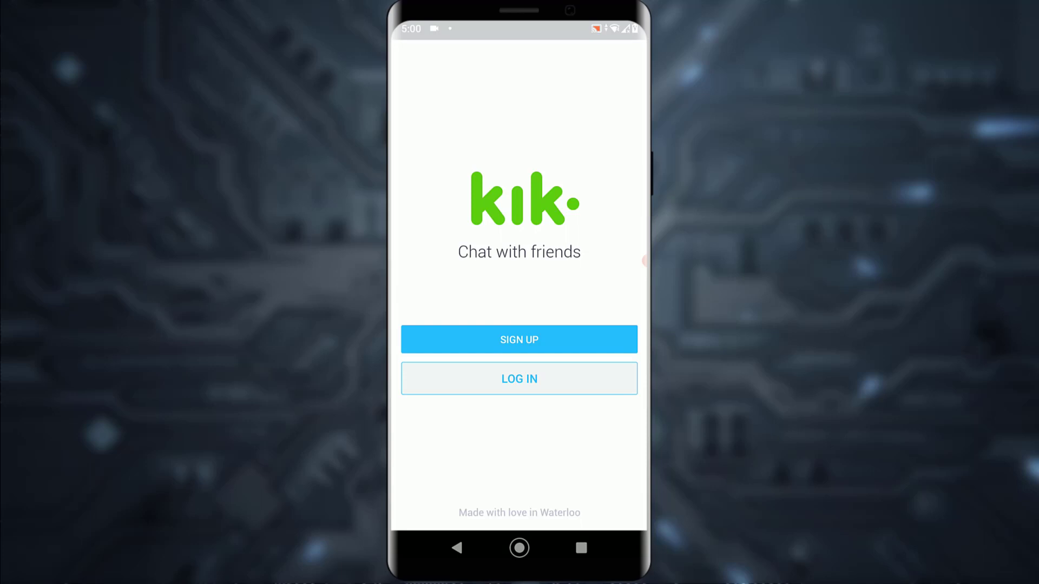
left_click(519, 378)
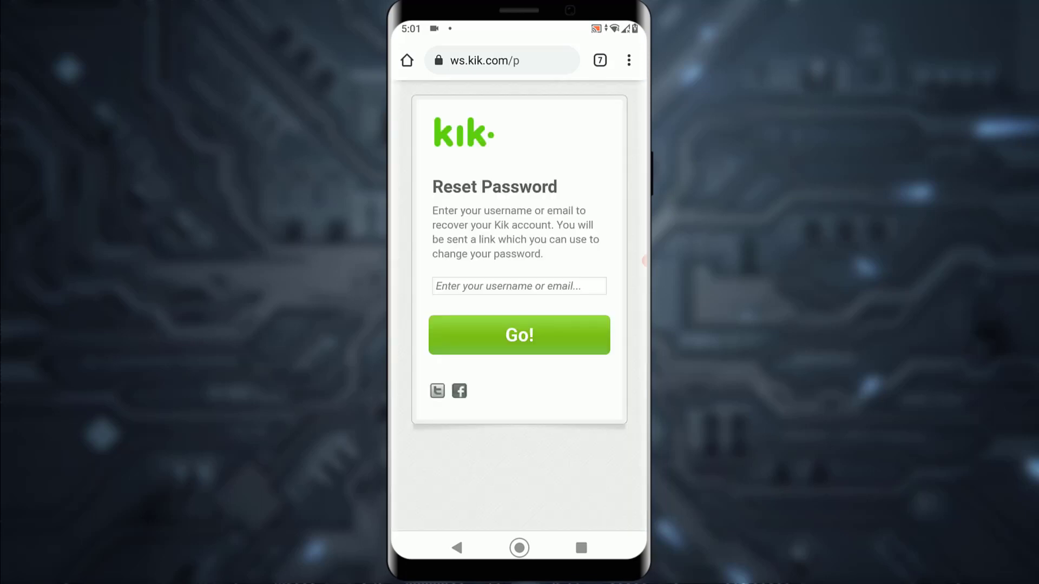
left_click(519, 285)
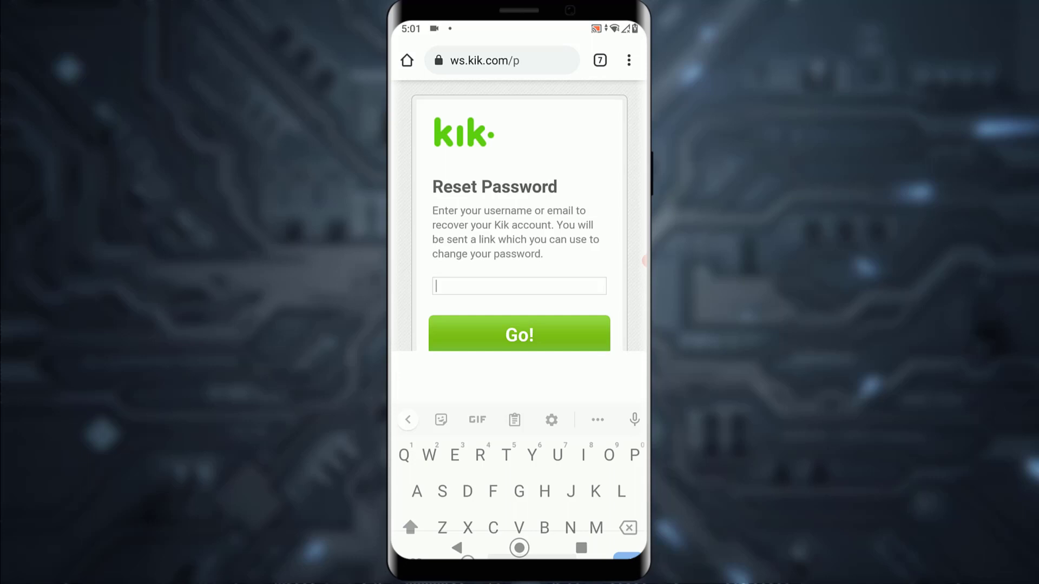
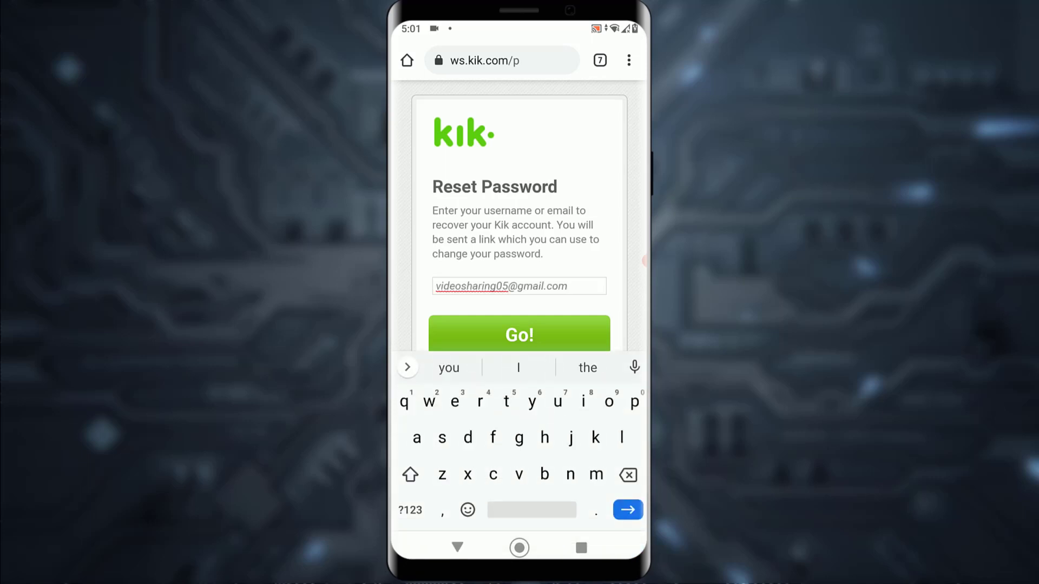
left_click(518, 335)
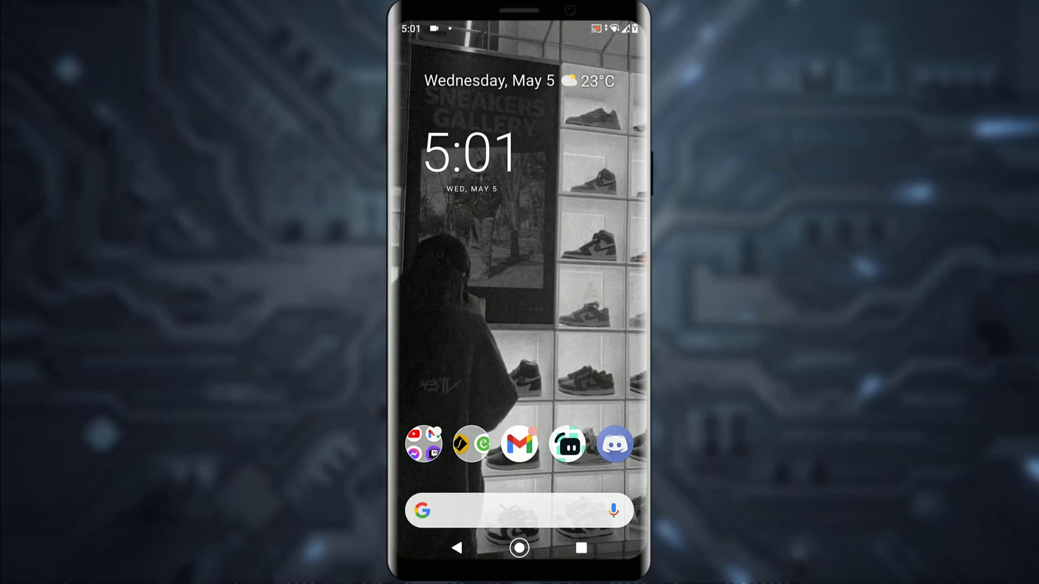
left_click(519, 443)
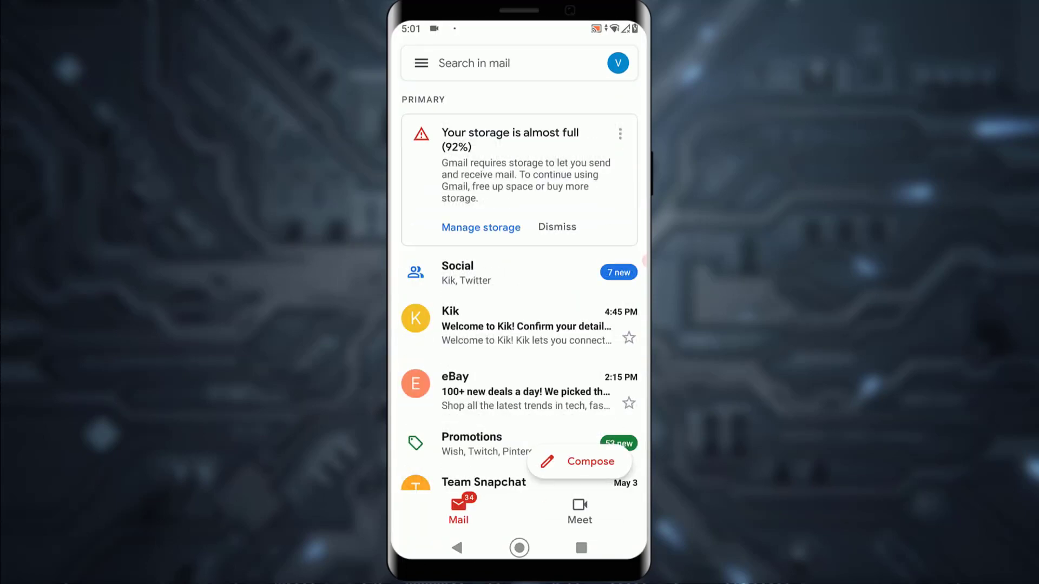
scroll("down", 3)
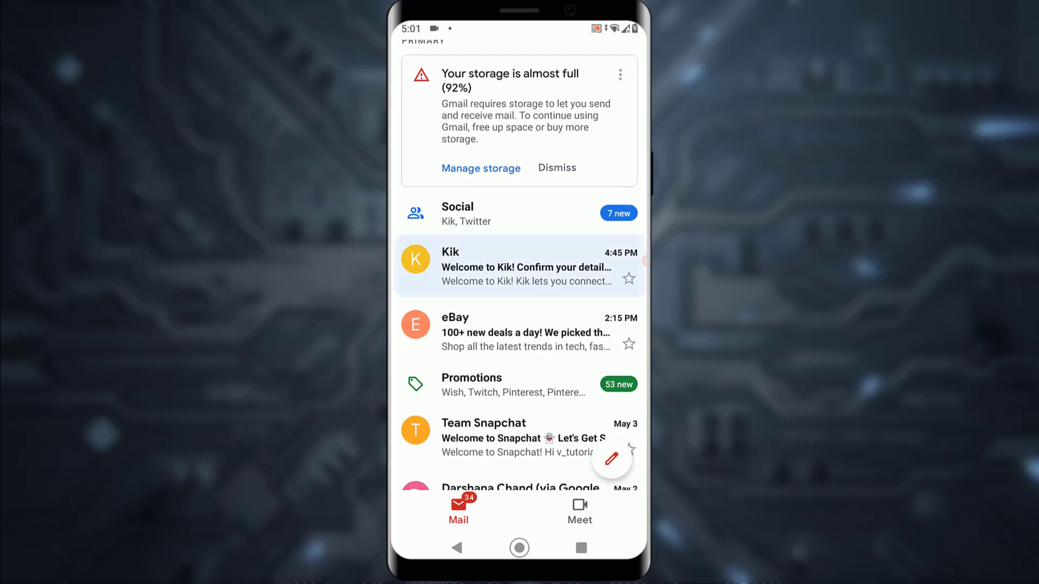
left_click(523, 266)
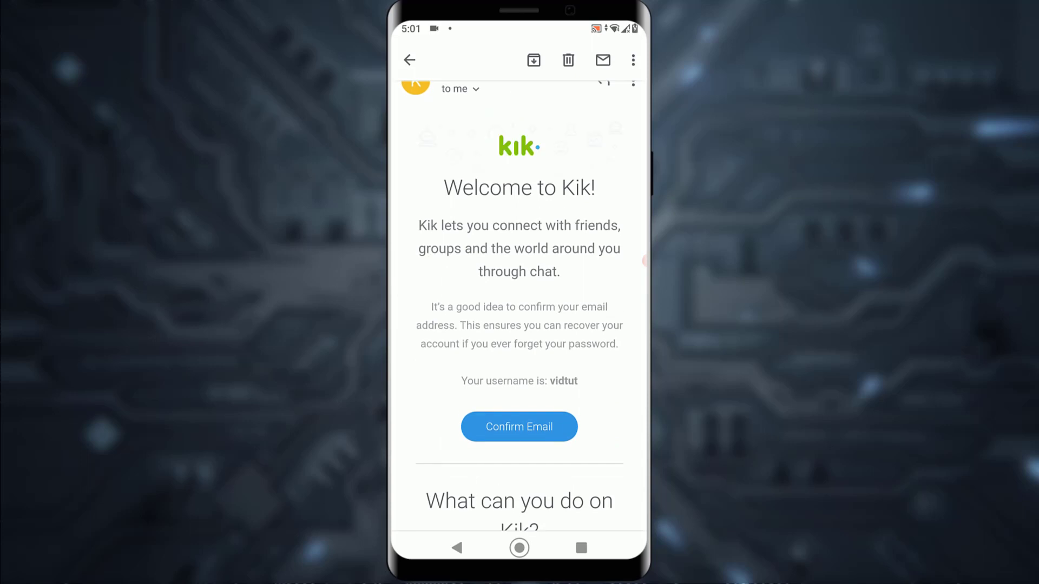
left_click(519, 426)
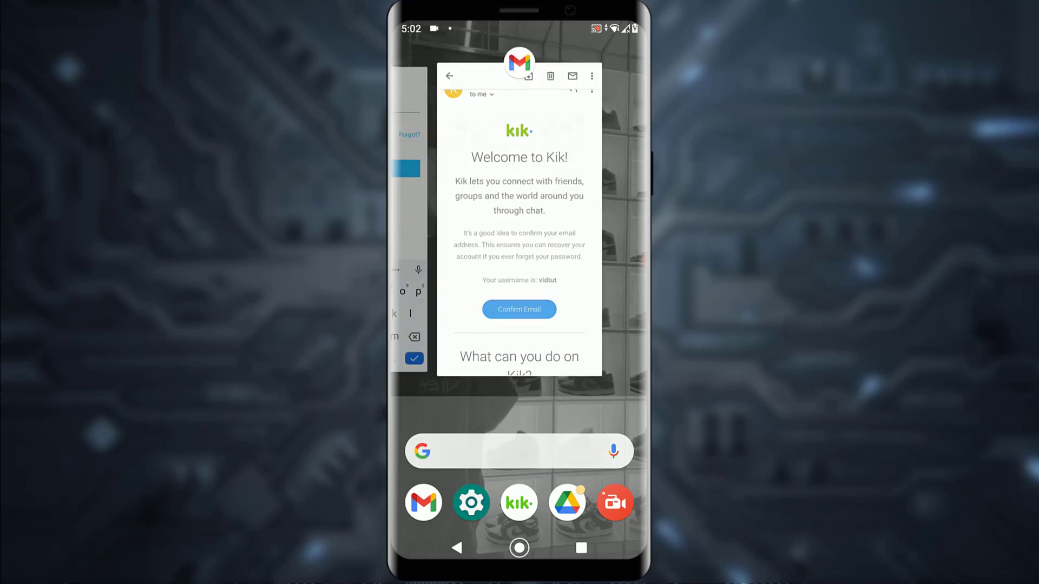
left_click(519, 309)
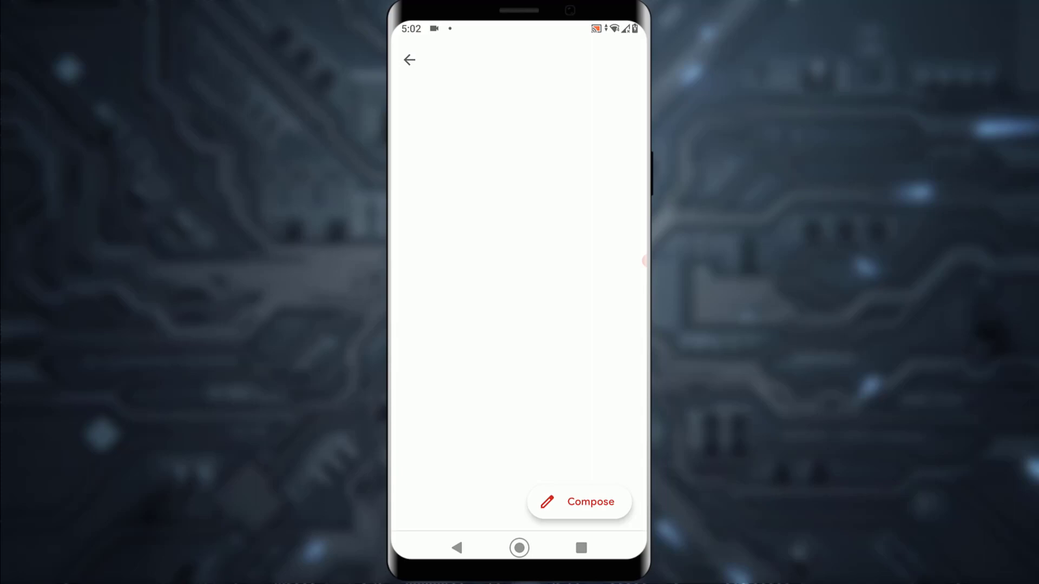